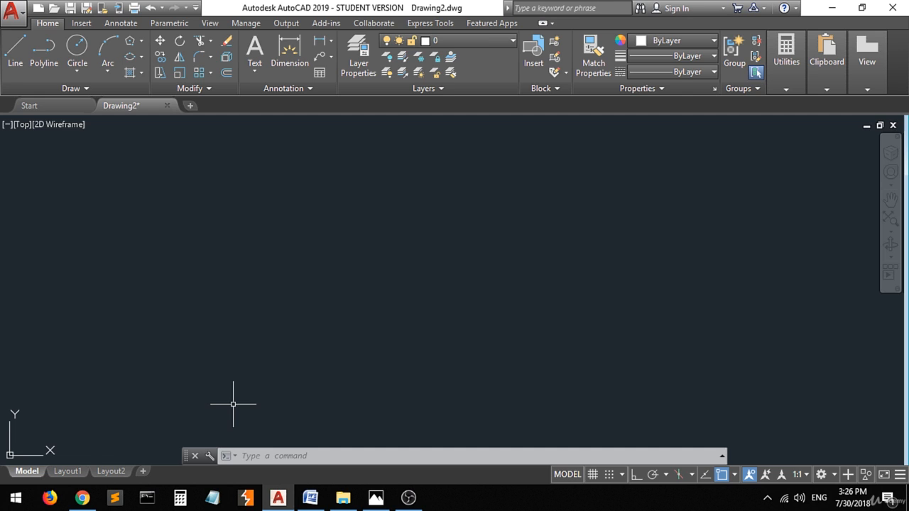
{"action": "mouse_move", "coordinate": [199, 360]}
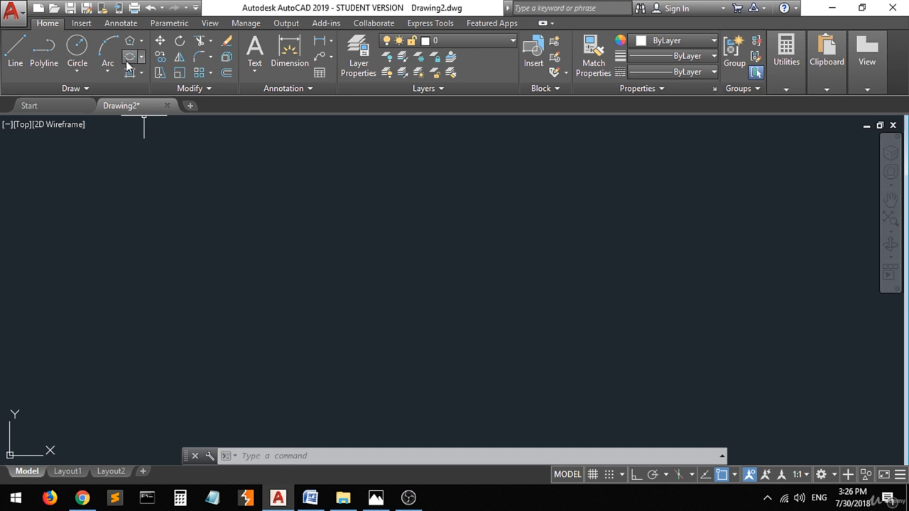
{"action": "mouse_move", "coordinate": [131, 57]}
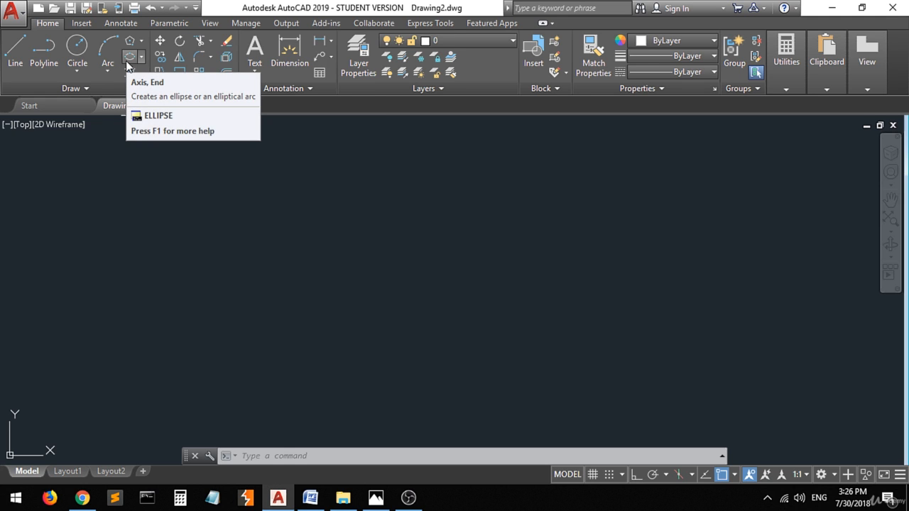
Expand the Ellipse flyout on the Draw panel to show Center, Axis End and Elliptical Arc.
{"action": "left_click", "coordinate": [142, 56]}
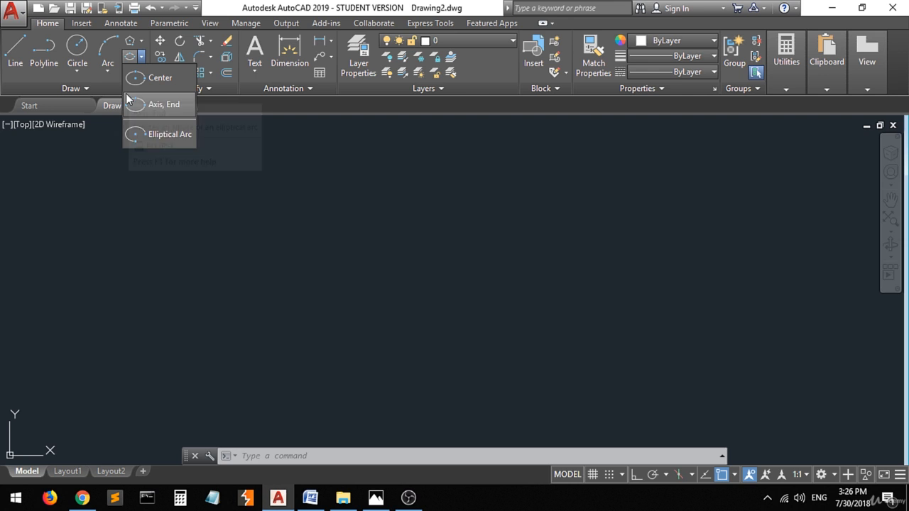
{"action": "mouse_move", "coordinate": [159, 77]}
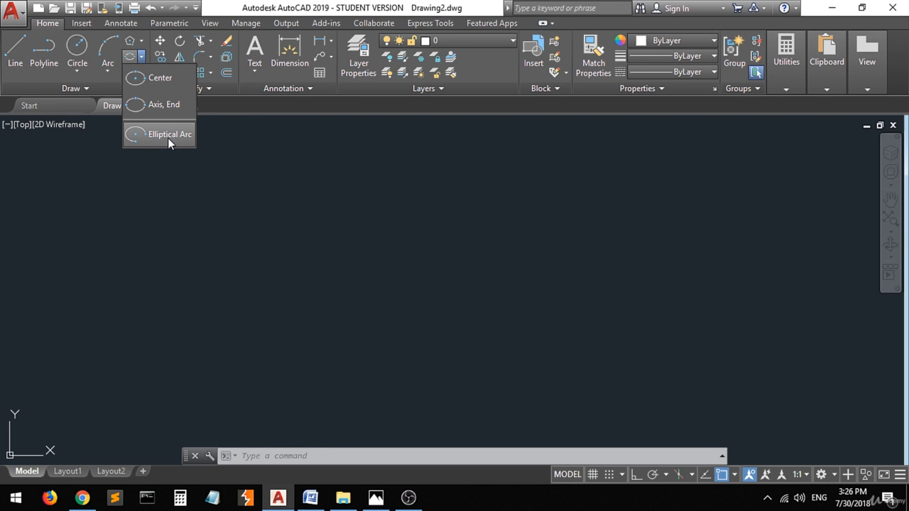
{"action": "mouse_move", "coordinate": [164, 114]}
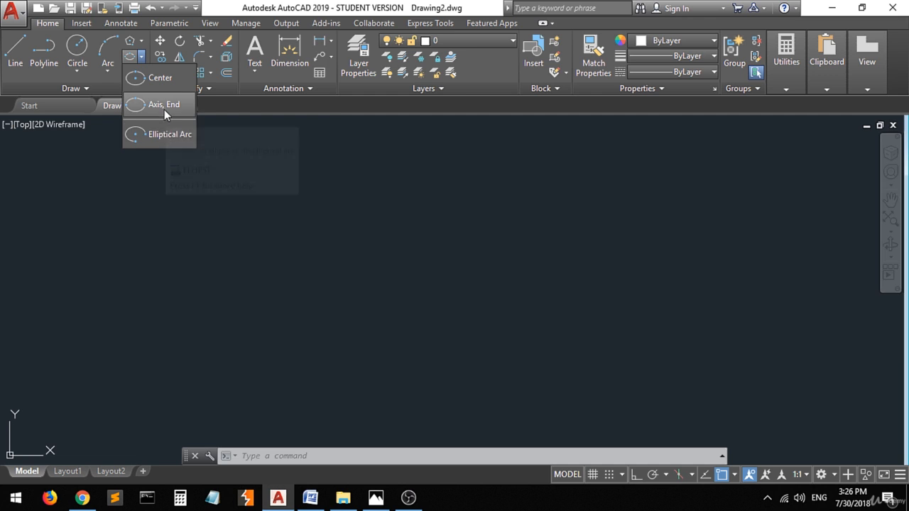
{"action": "mouse_move", "coordinate": [159, 77]}
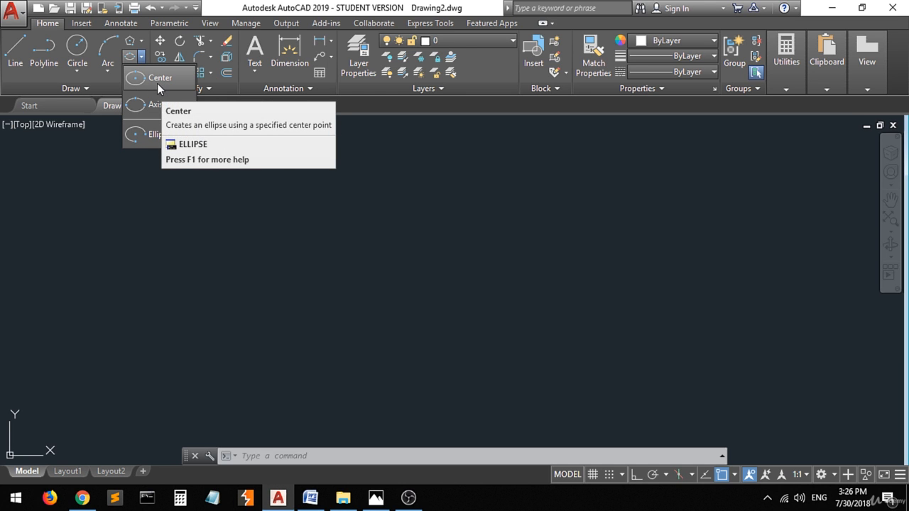
Draw a centre-method ellipse with axis endpoint 25 and other-axis distance 10, then deselect it.
{"action": "left_click", "coordinate": [159, 76]}
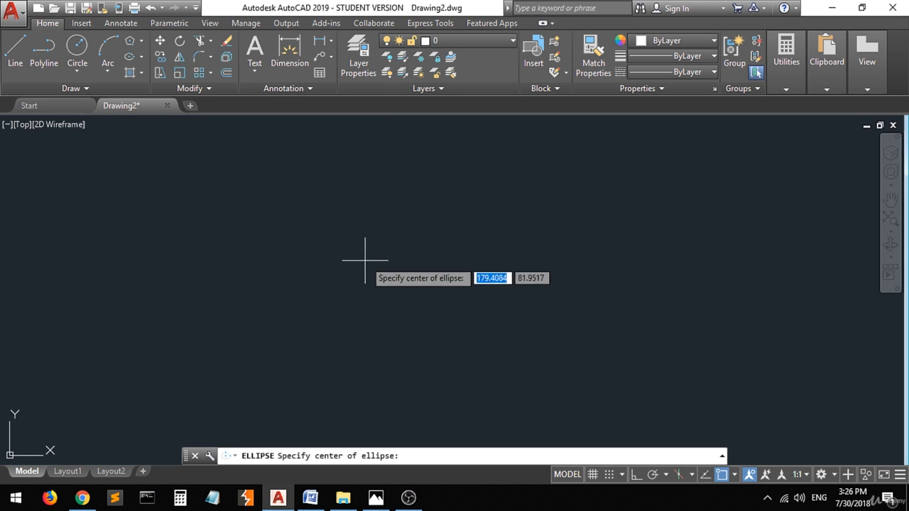
{"action": "mouse_move", "coordinate": [298, 433]}
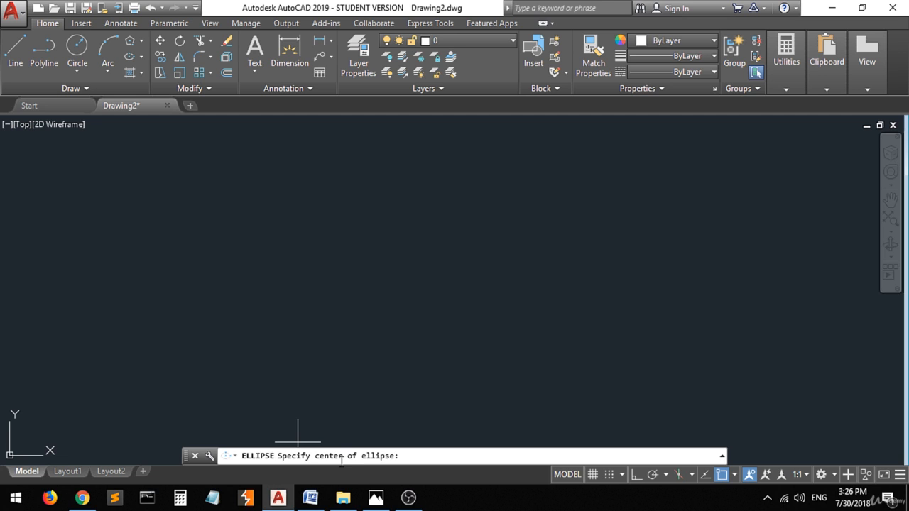
{"action": "mouse_move", "coordinate": [259, 271]}
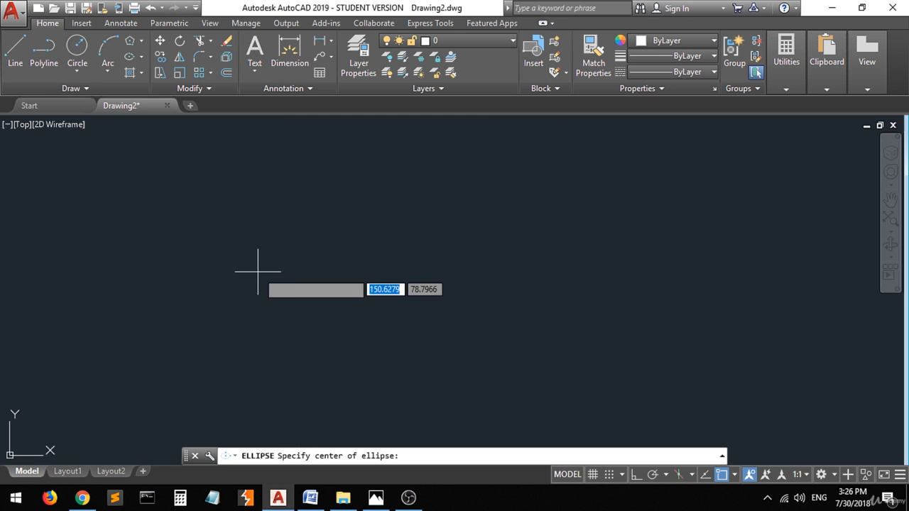
{"action": "mouse_move", "coordinate": [310, 272]}
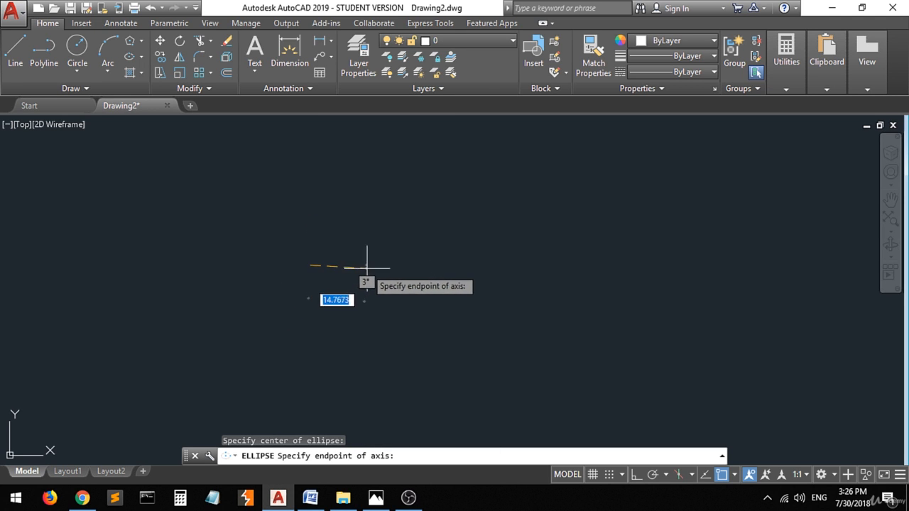
{"action": "mouse_move", "coordinate": [383, 255]}
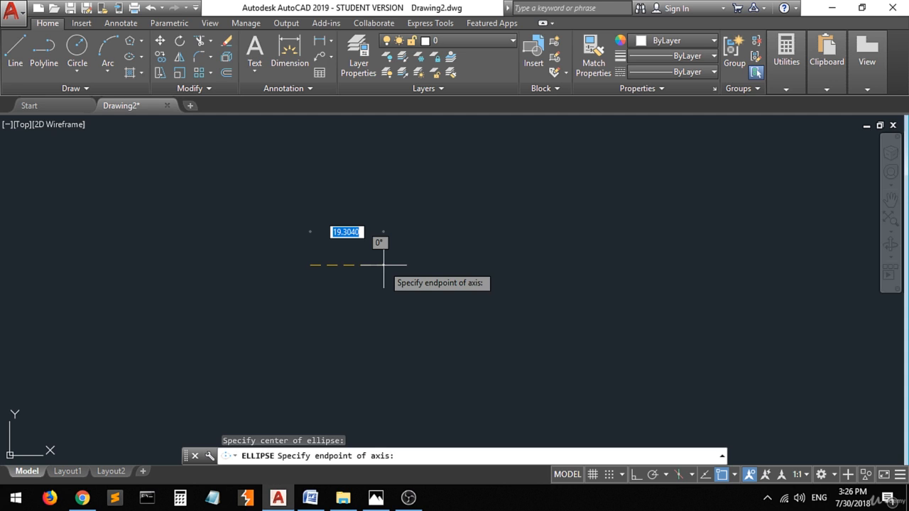
{"action": "mouse_move", "coordinate": [310, 253]}
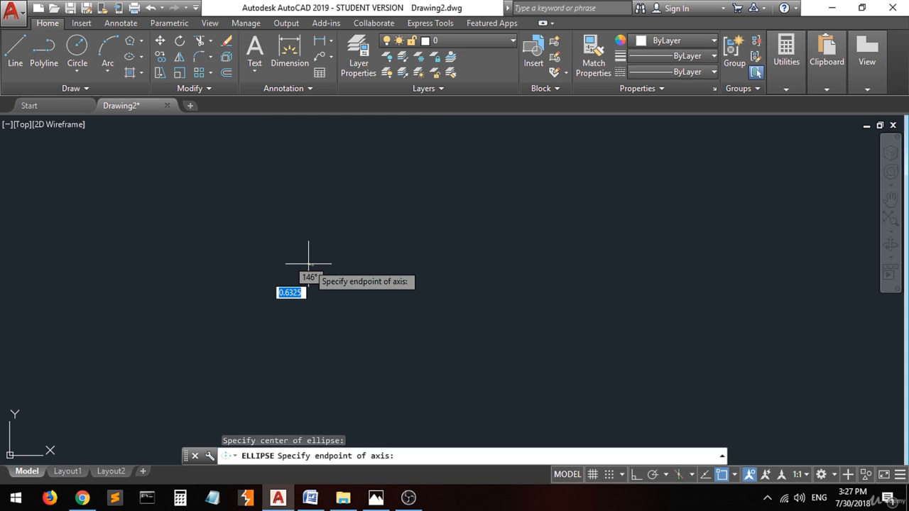
{"action": "mouse_move", "coordinate": [403, 253]}
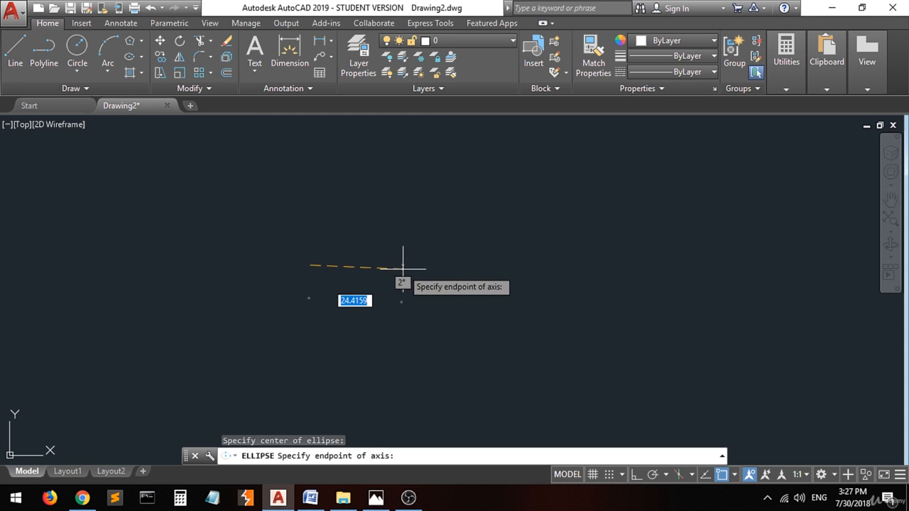
{"action": "mouse_move", "coordinate": [405, 267]}
{"action": "type", "text": "25"}
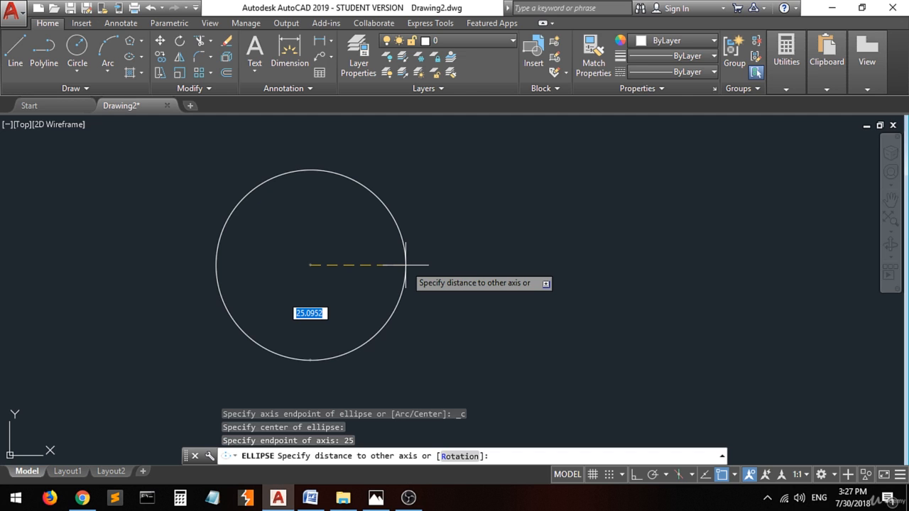
{"action": "mouse_move", "coordinate": [369, 335]}
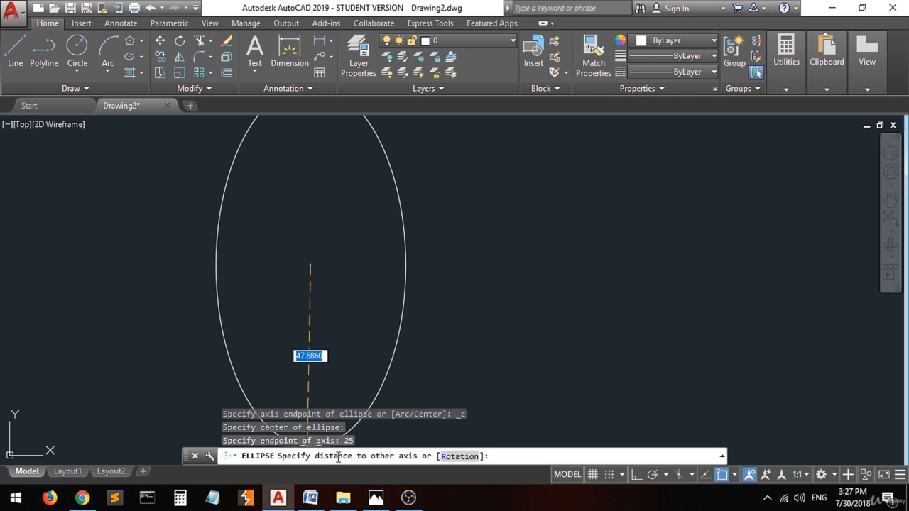
{"action": "mouse_move", "coordinate": [309, 294]}
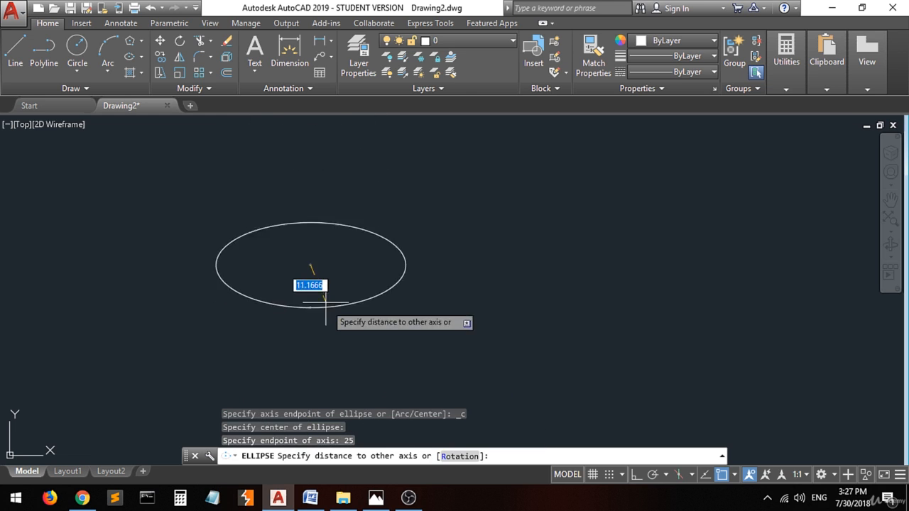
{"action": "mouse_move", "coordinate": [310, 279]}
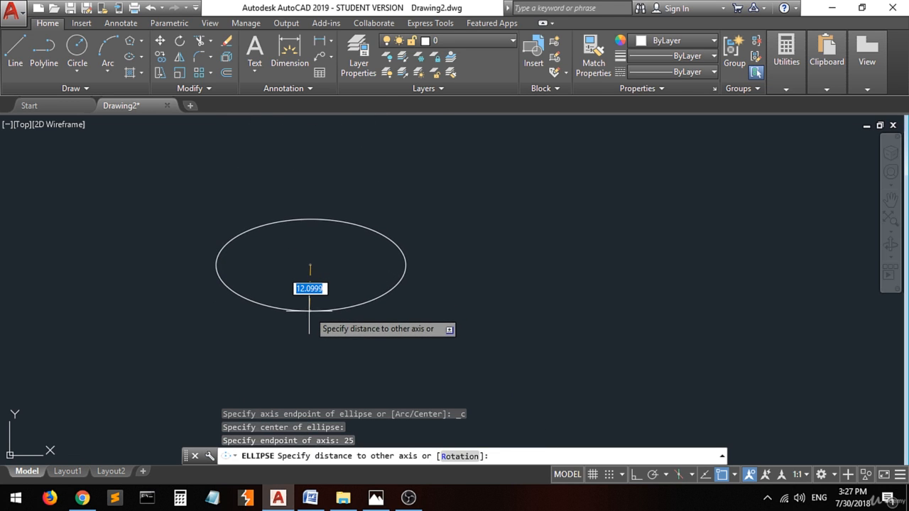
{"action": "type", "text": "10"}
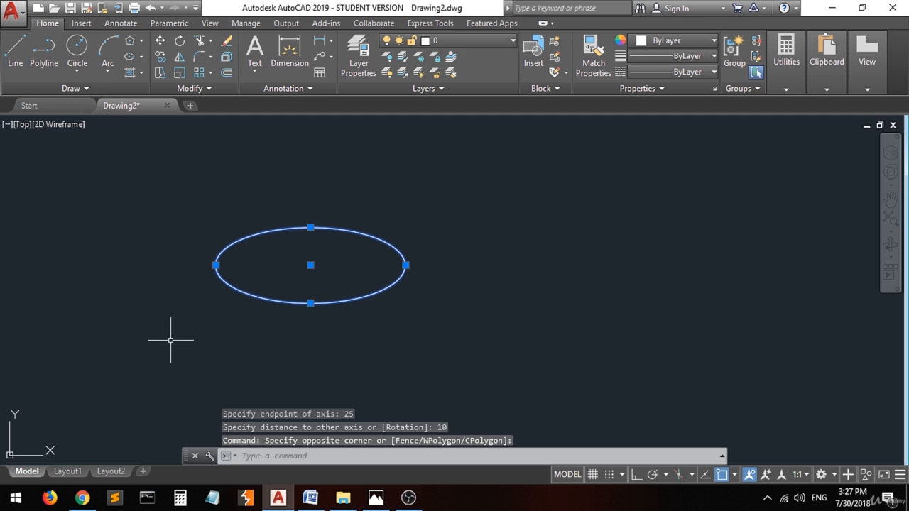
{"action": "key", "text": "Escape"}
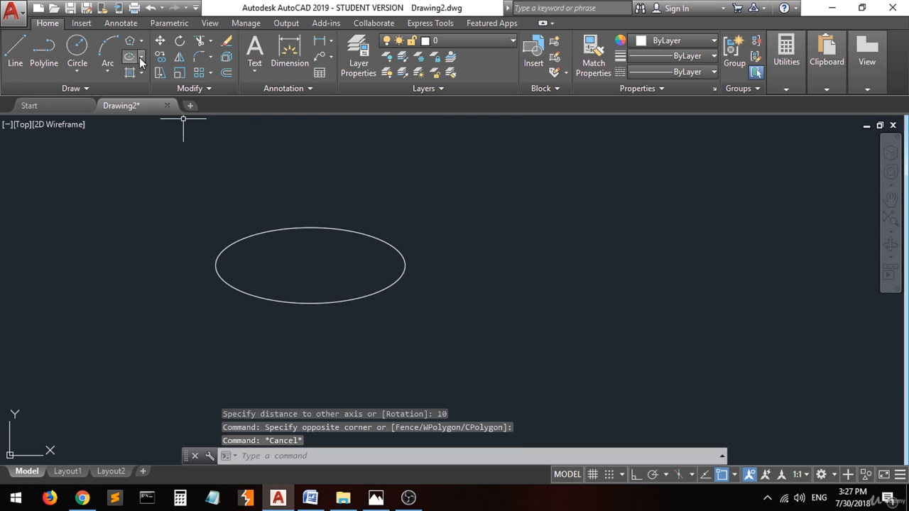
{"action": "left_click", "coordinate": [142, 56]}
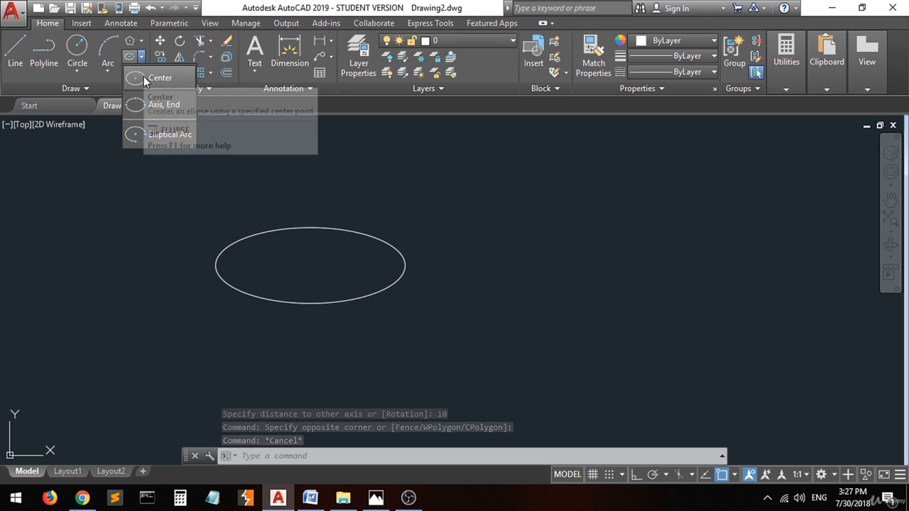
{"action": "mouse_move", "coordinate": [313, 272]}
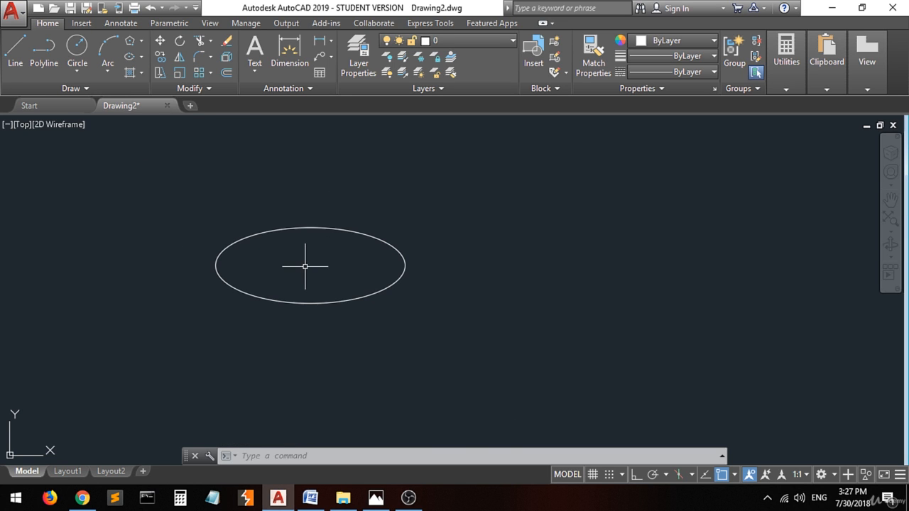
{"action": "mouse_move", "coordinate": [409, 267]}
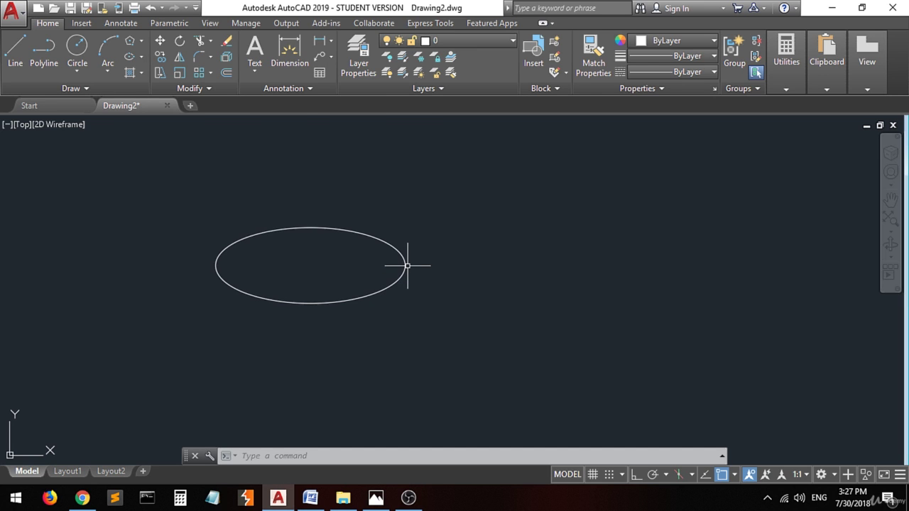
{"action": "mouse_move", "coordinate": [405, 265]}
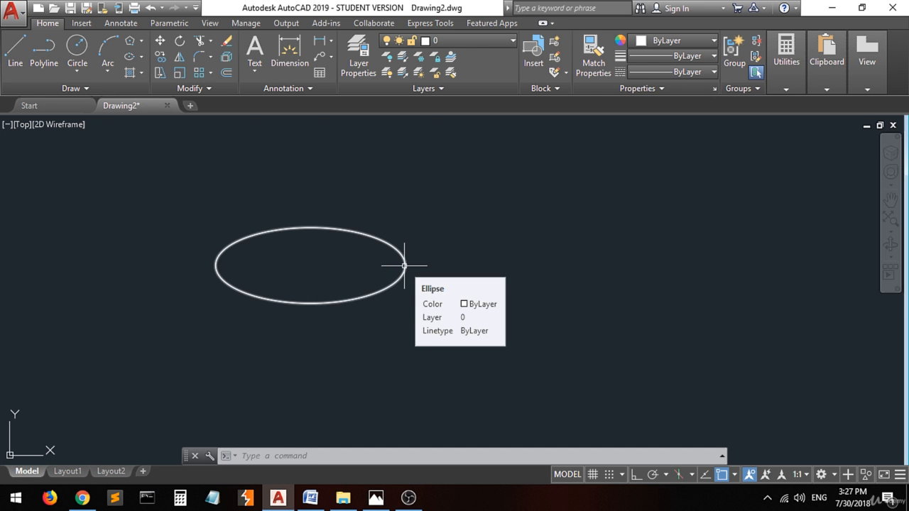
{"action": "mouse_move", "coordinate": [312, 265]}
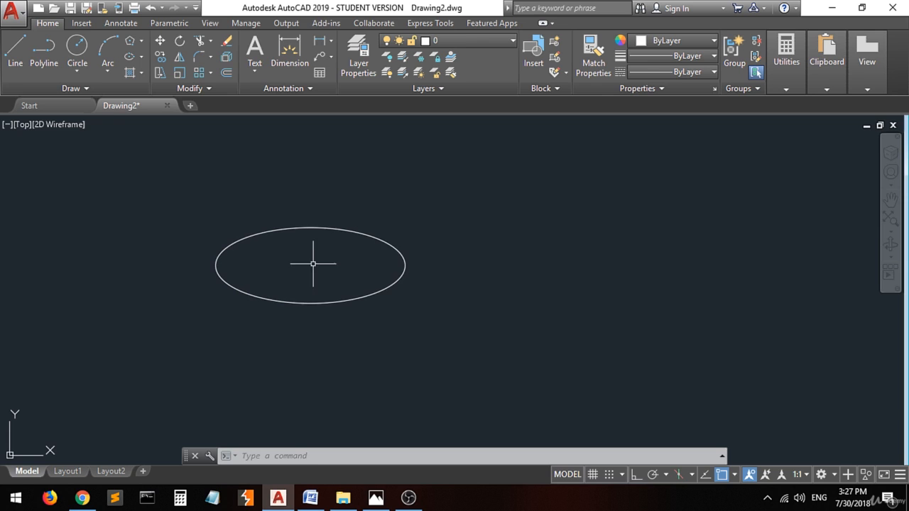
{"action": "mouse_move", "coordinate": [309, 259]}
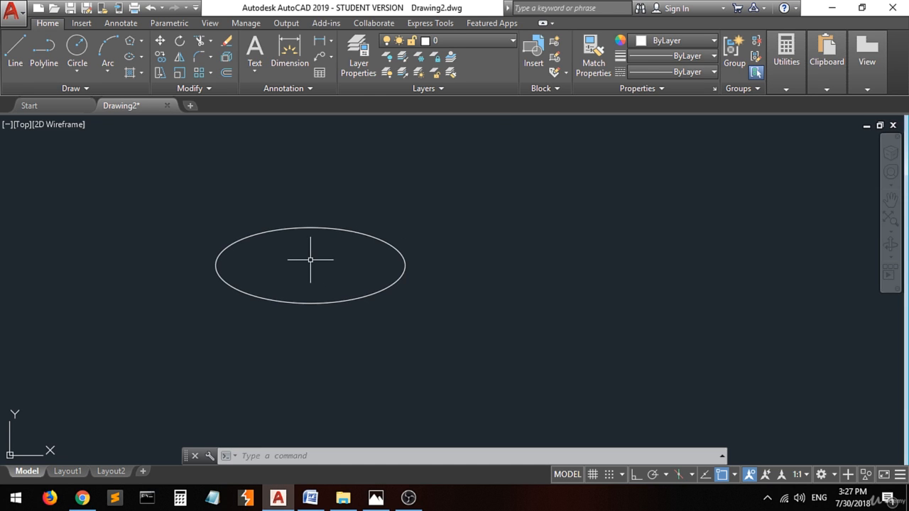
{"action": "mouse_move", "coordinate": [310, 226]}
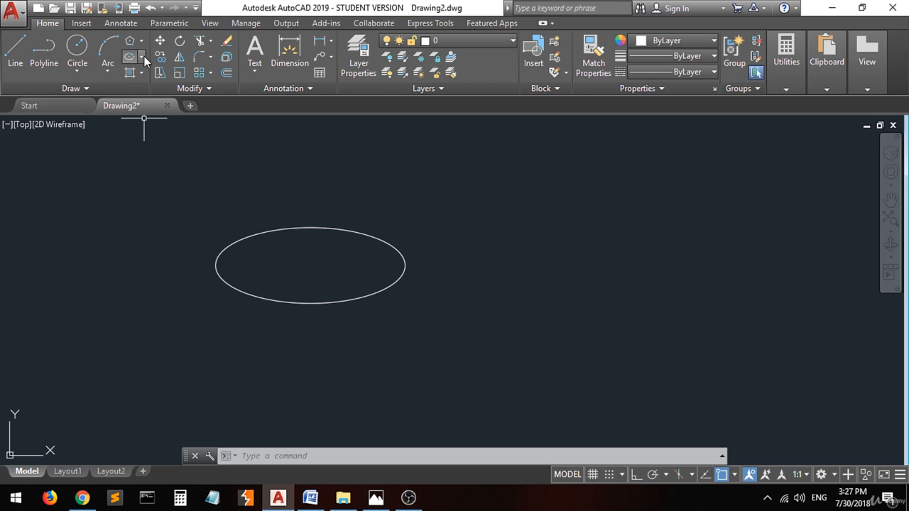
Start an Axis, End ellipse and place its first axis endpoint below the first ellipse.
{"action": "left_click", "coordinate": [140, 57]}
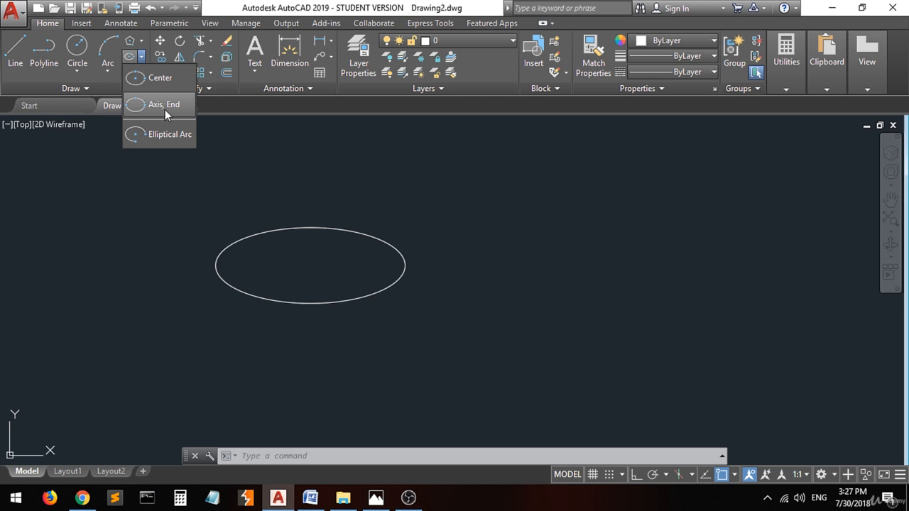
{"action": "left_click", "coordinate": [165, 105]}
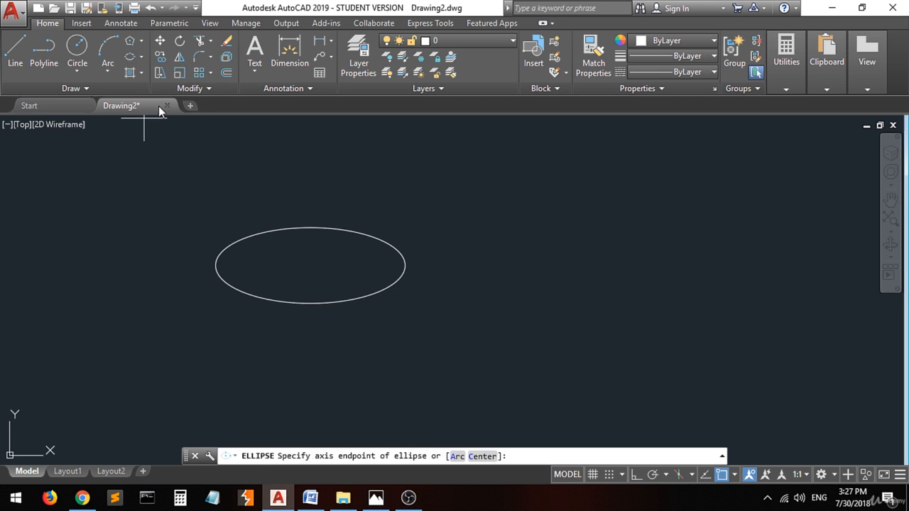
{"action": "mouse_move", "coordinate": [323, 396]}
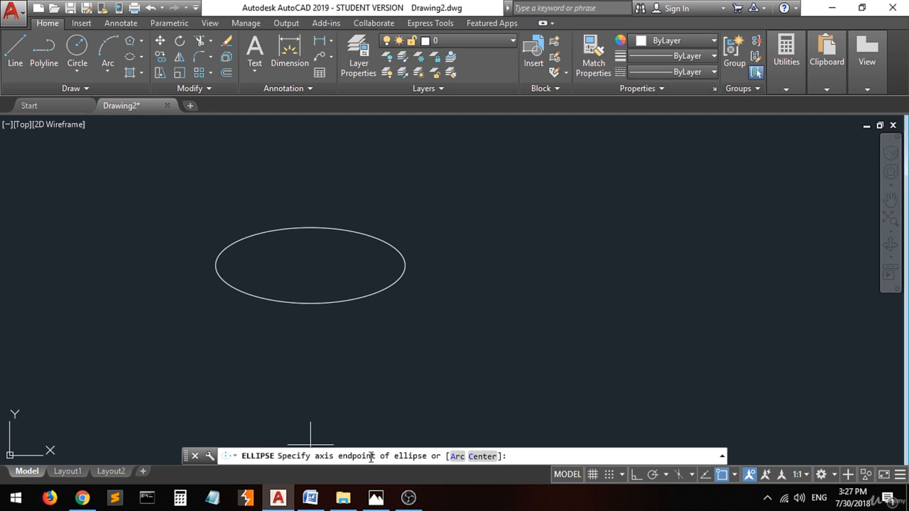
{"action": "mouse_move", "coordinate": [487, 254]}
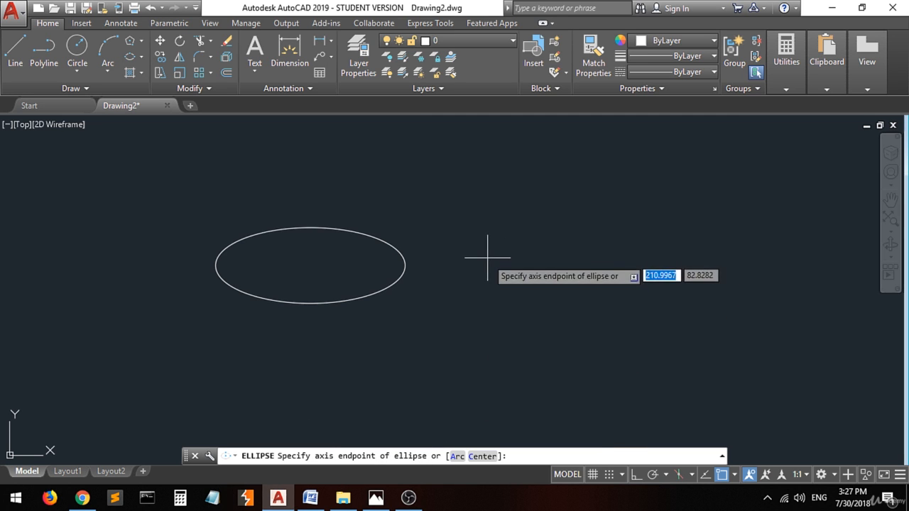
{"action": "mouse_move", "coordinate": [213, 389]}
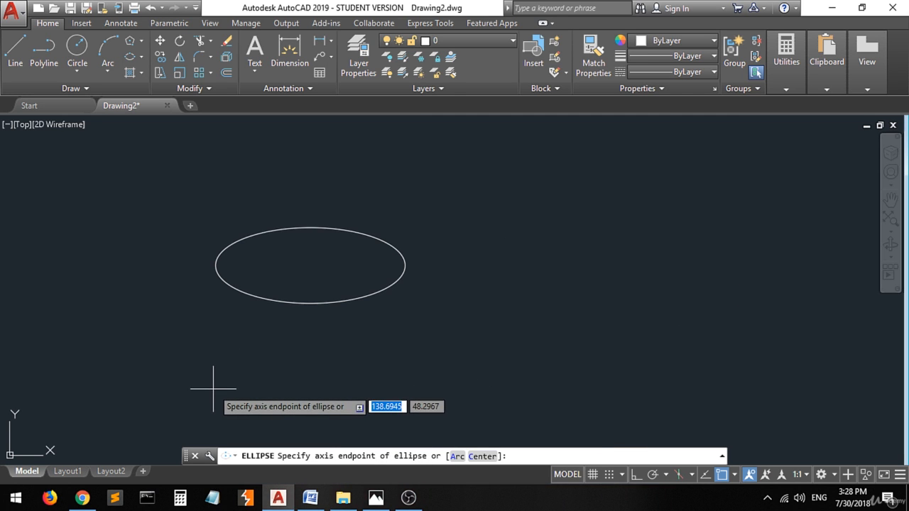
{"action": "left_click", "coordinate": [213, 372]}
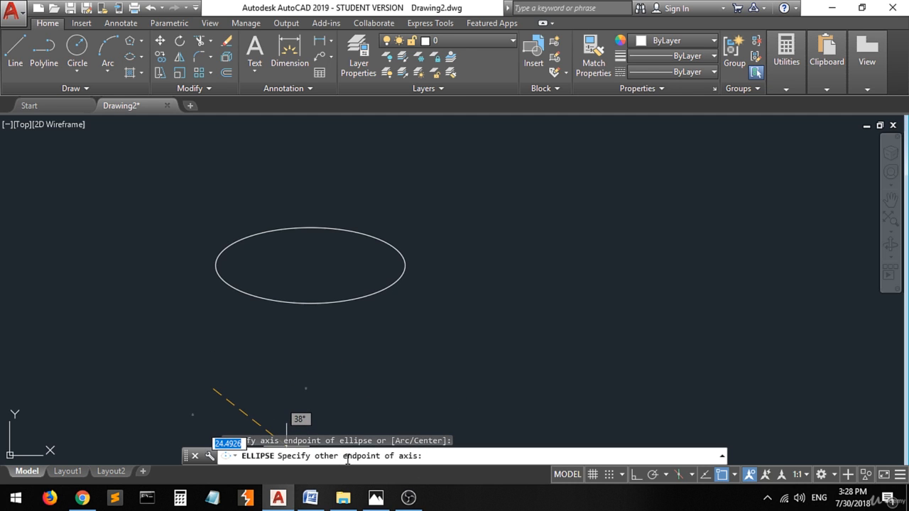
{"action": "mouse_move", "coordinate": [389, 372]}
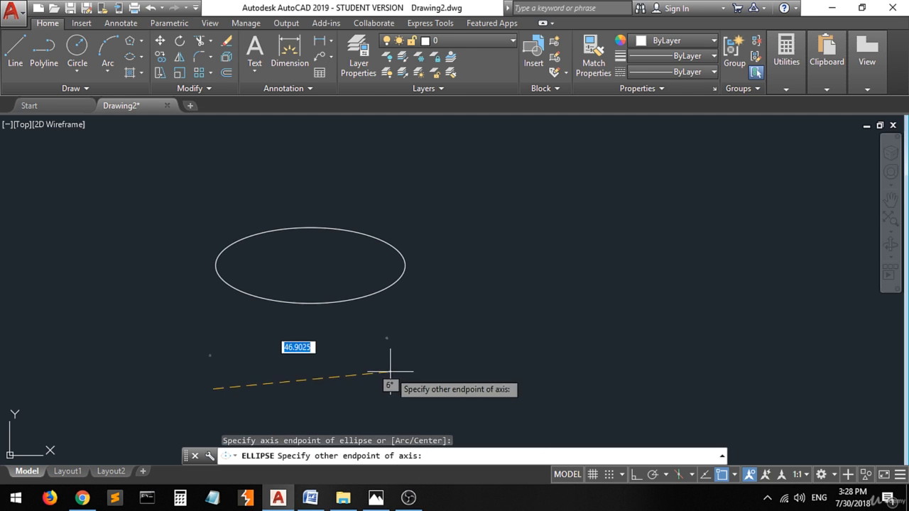
{"action": "mouse_move", "coordinate": [383, 386]}
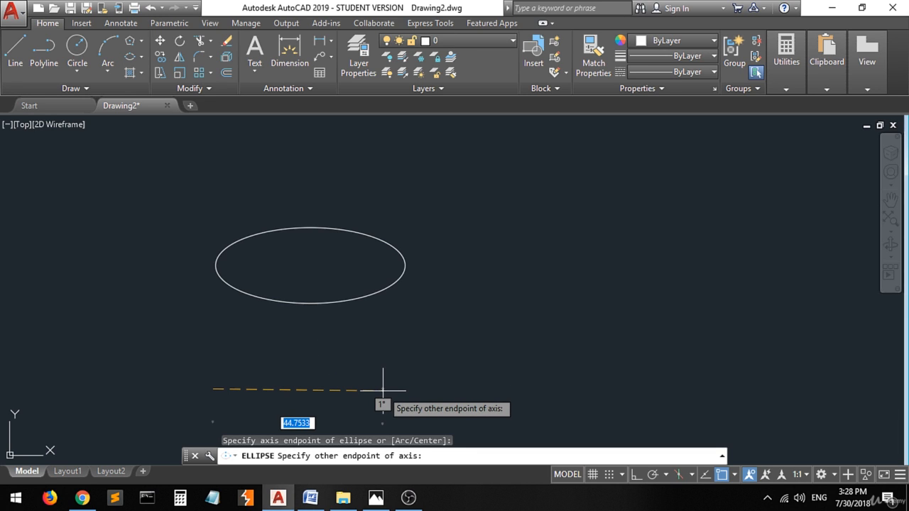
Complete the second ellipse with a 40-unit axis and 8-unit distance to the other axis.
{"action": "type", "text": "40"}
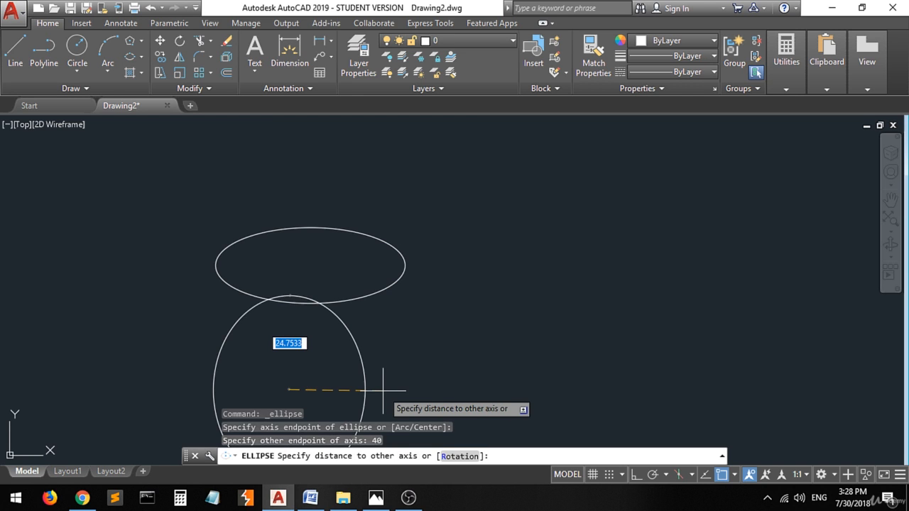
{"action": "mouse_move", "coordinate": [321, 389]}
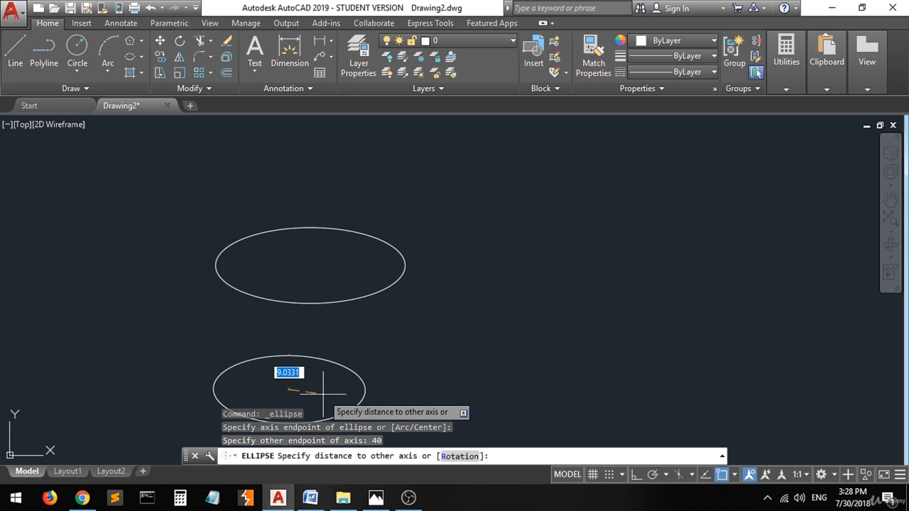
{"action": "mouse_move", "coordinate": [329, 392]}
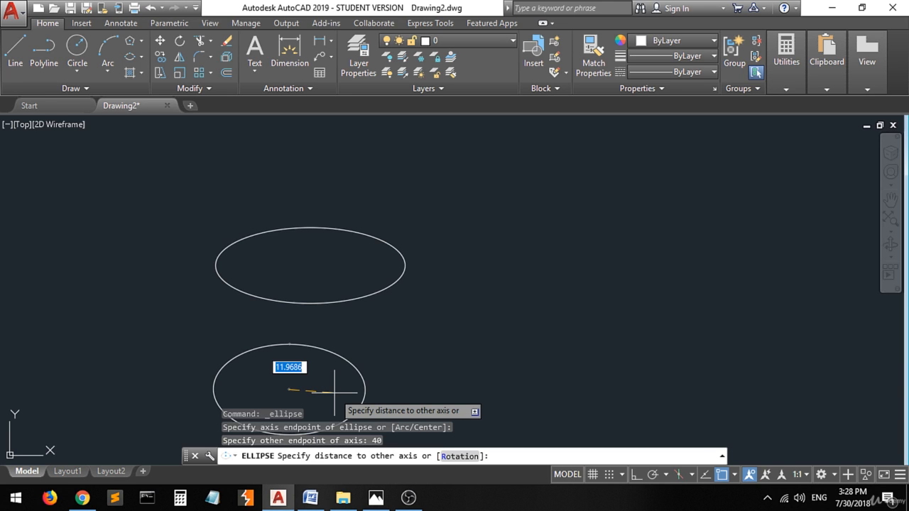
{"action": "type", "text": "8"}
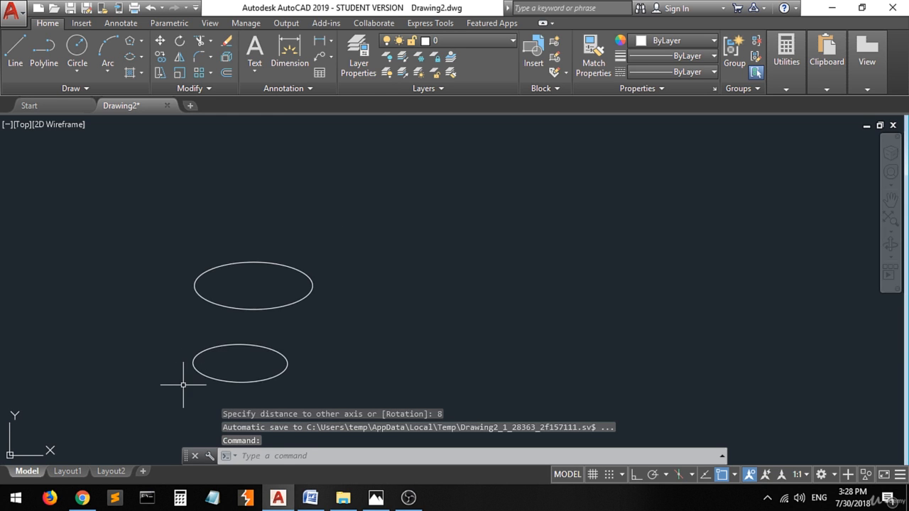
{"action": "left_click", "coordinate": [142, 40]}
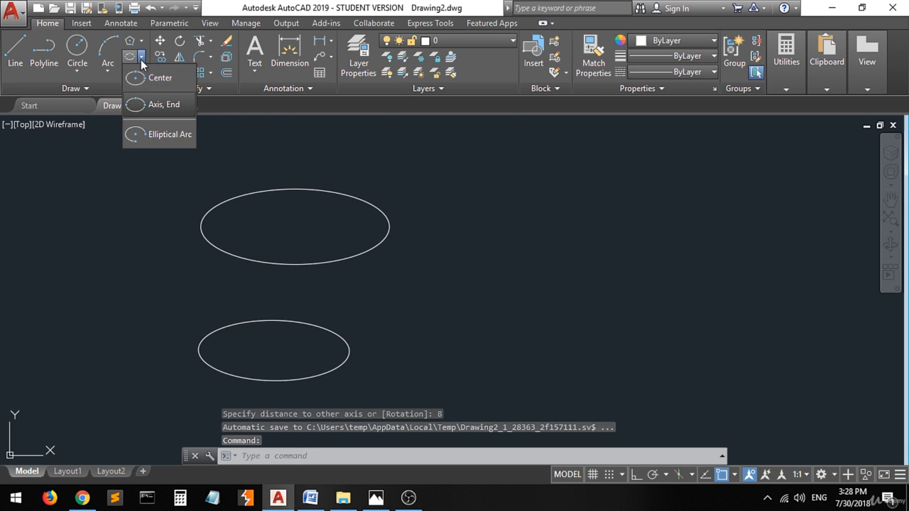
{"action": "mouse_move", "coordinate": [156, 105]}
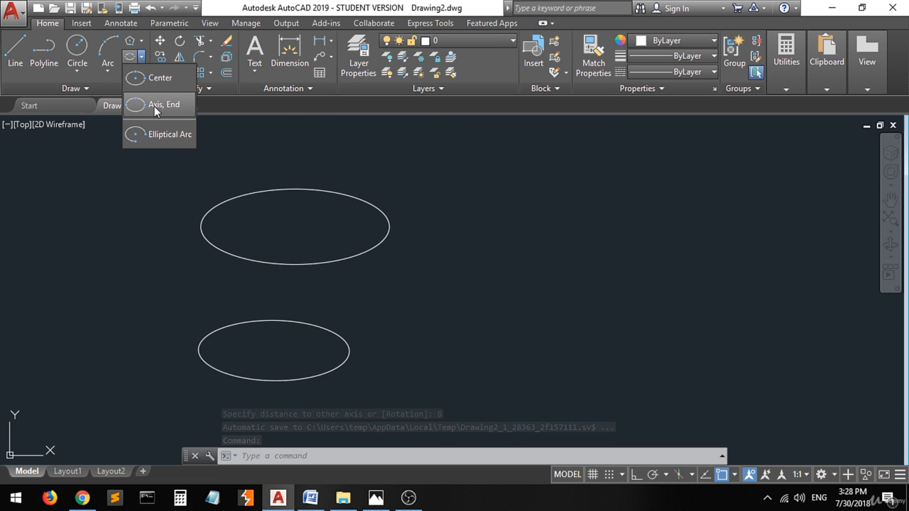
{"action": "mouse_move", "coordinate": [324, 211]}
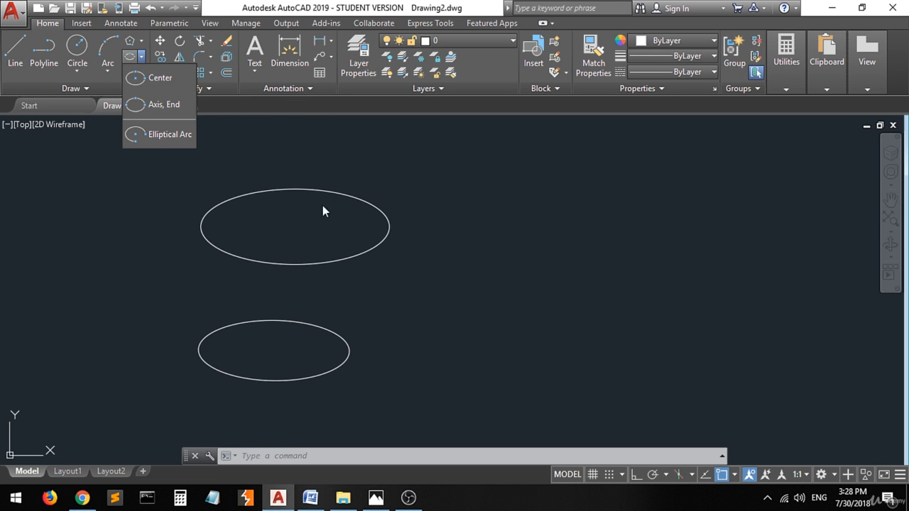
{"action": "mouse_move", "coordinate": [296, 233]}
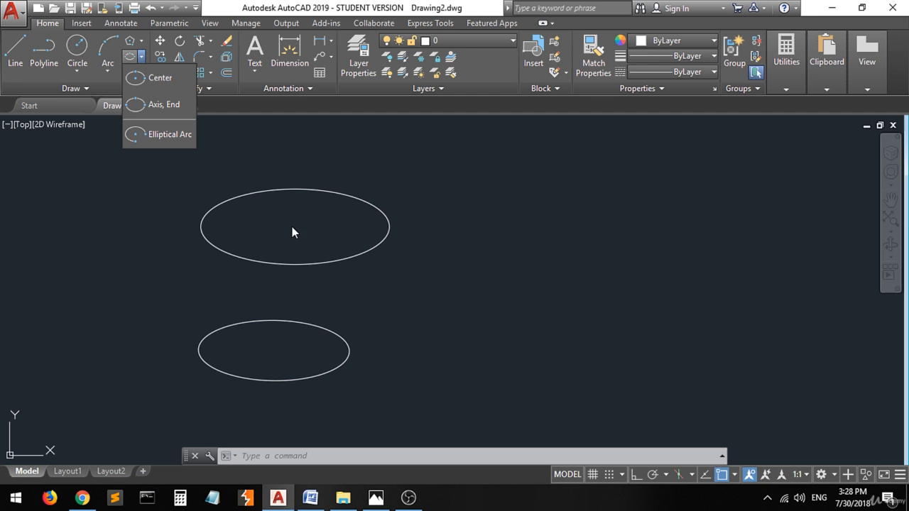
{"action": "mouse_move", "coordinate": [389, 230]}
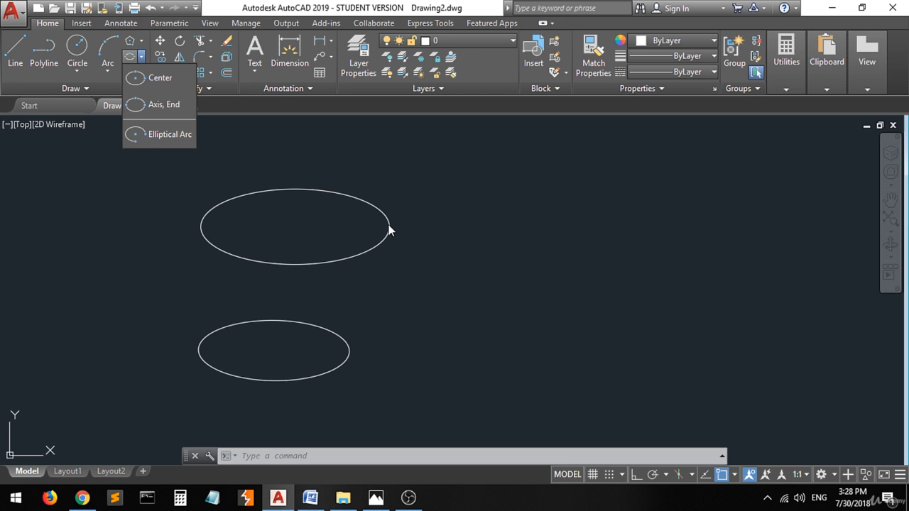
{"action": "mouse_move", "coordinate": [296, 196]}
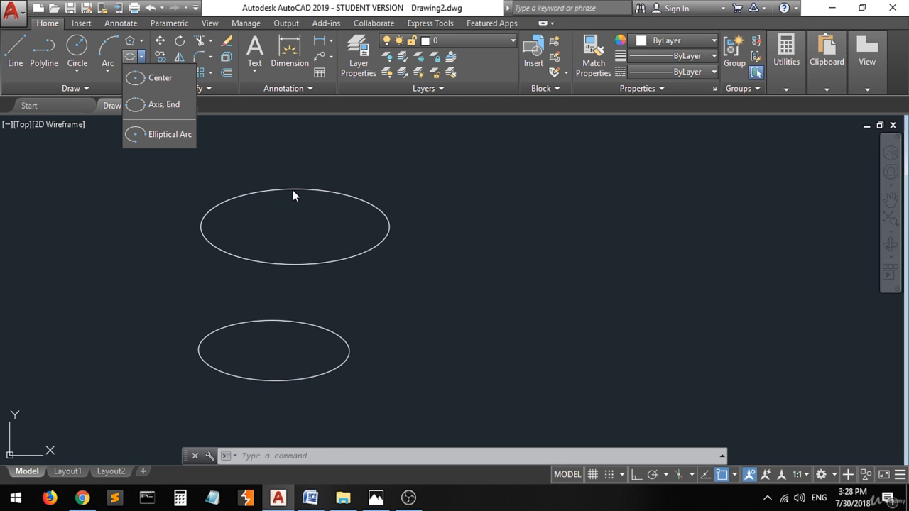
{"action": "mouse_move", "coordinate": [164, 106]}
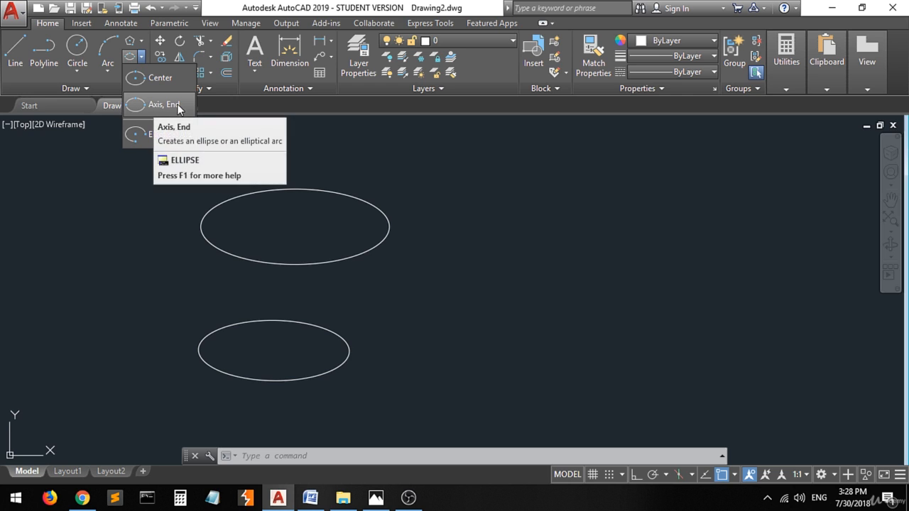
{"action": "mouse_move", "coordinate": [202, 355]}
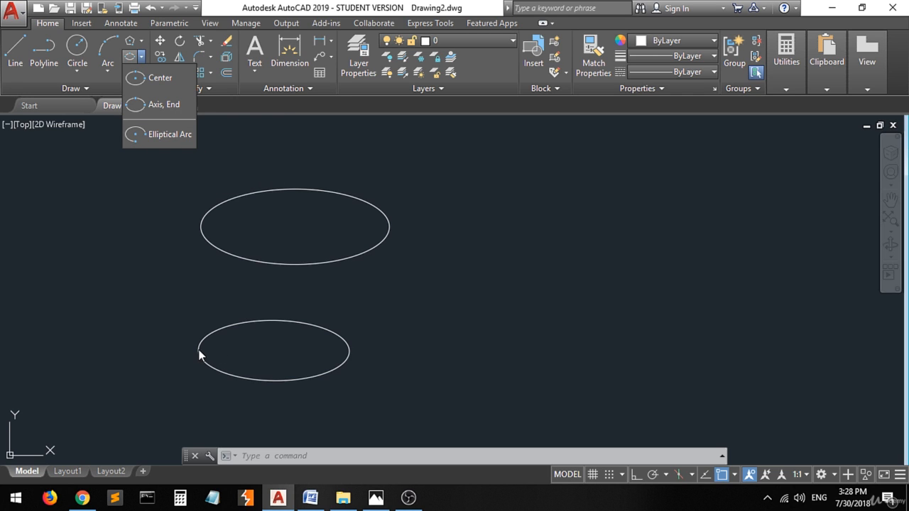
{"action": "mouse_move", "coordinate": [349, 355]}
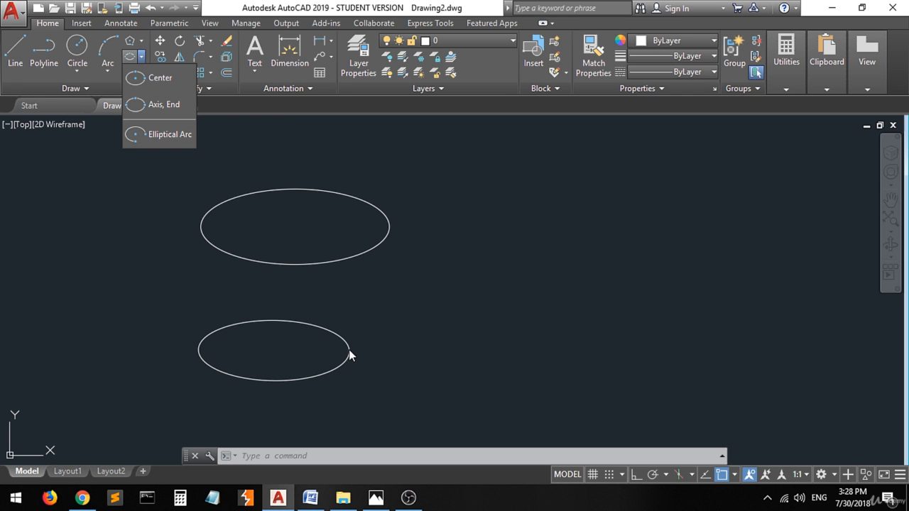
{"action": "mouse_move", "coordinate": [277, 328]}
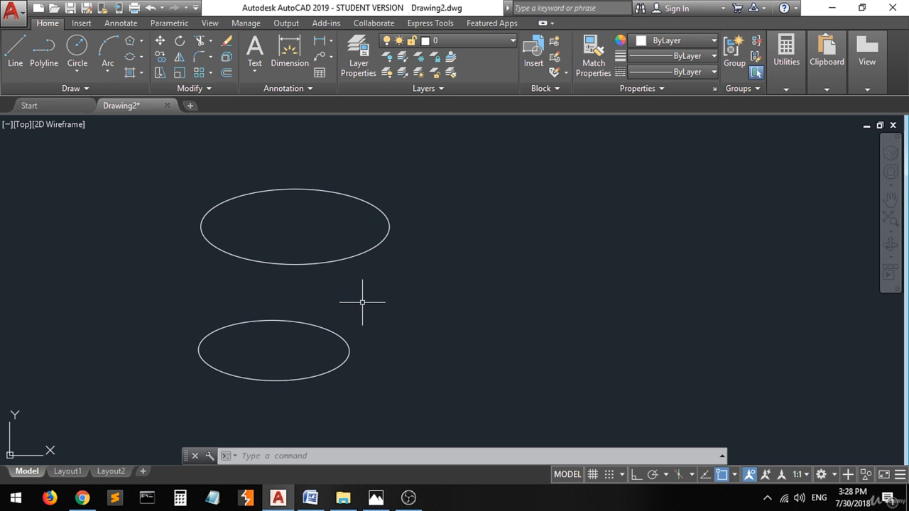
{"action": "mouse_move", "coordinate": [443, 171]}
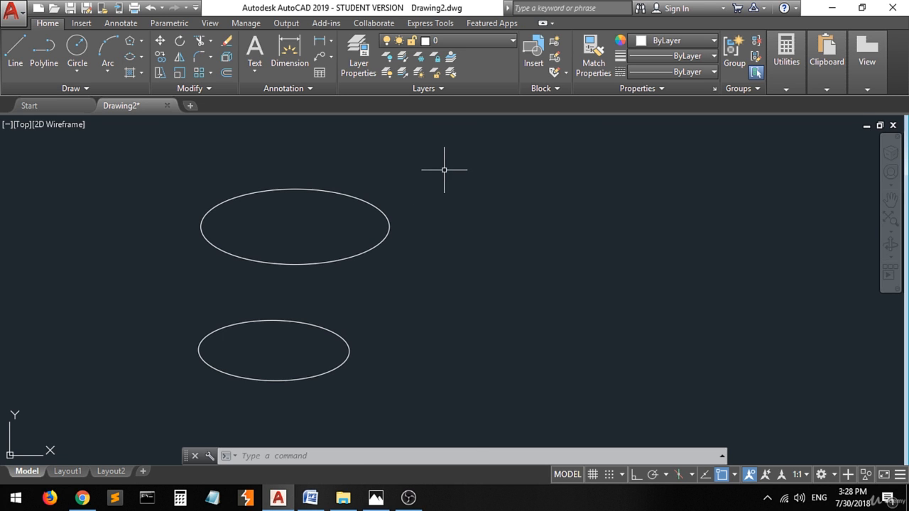